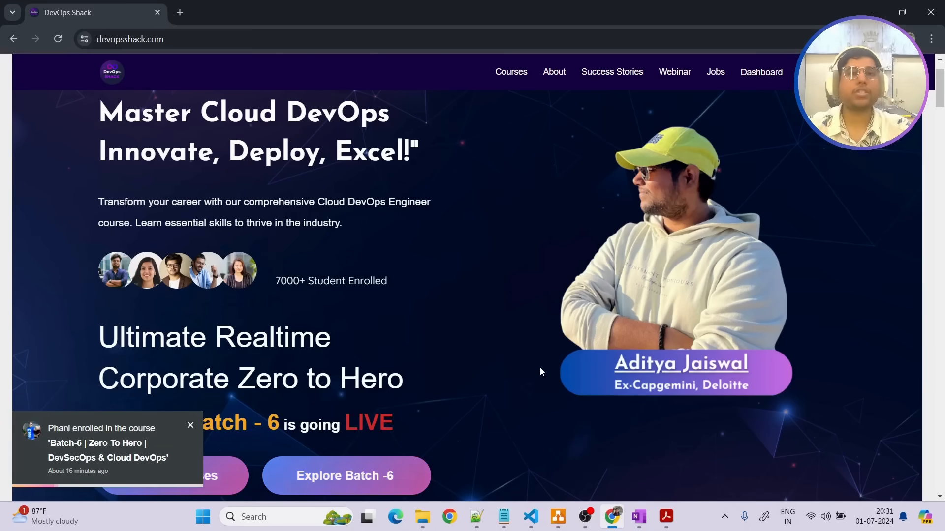
# Open the Batch-6 course, view its order summary showing the discounted ₹7,559 price, then dismiss it.
pyautogui.click(189, 425)
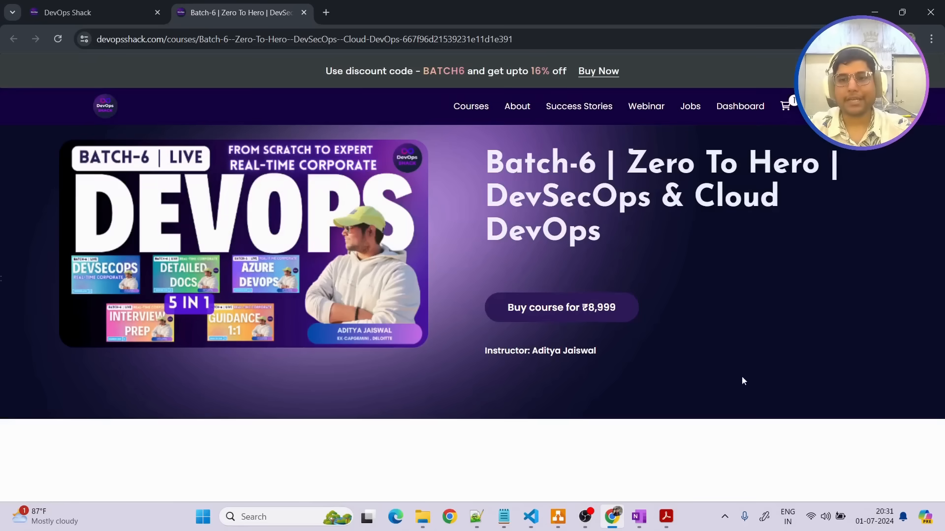
pyautogui.click(560, 307)
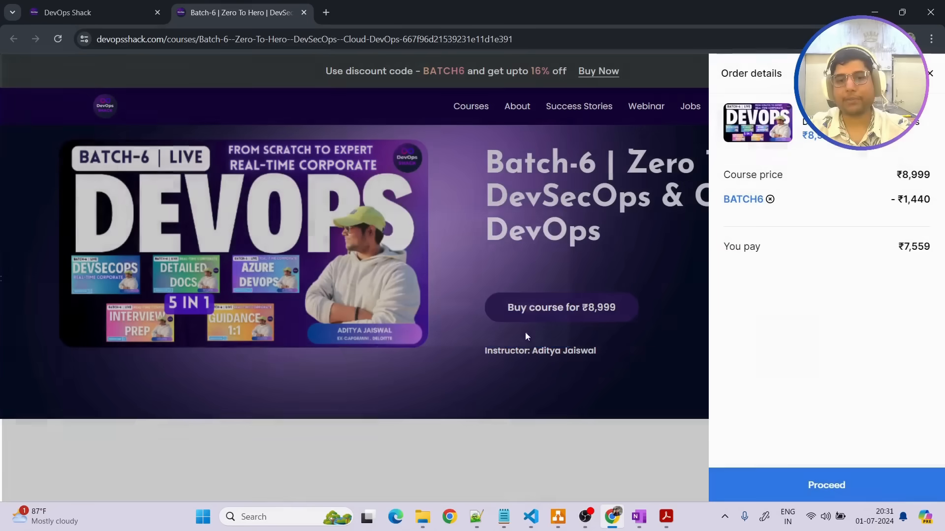
pyautogui.doubleClick(913, 246)
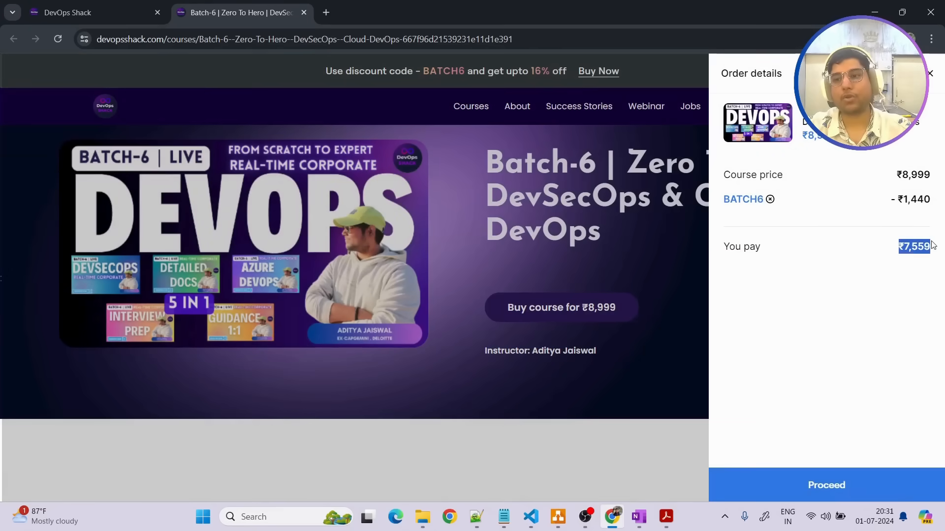
pyautogui.moveTo(820, 338)
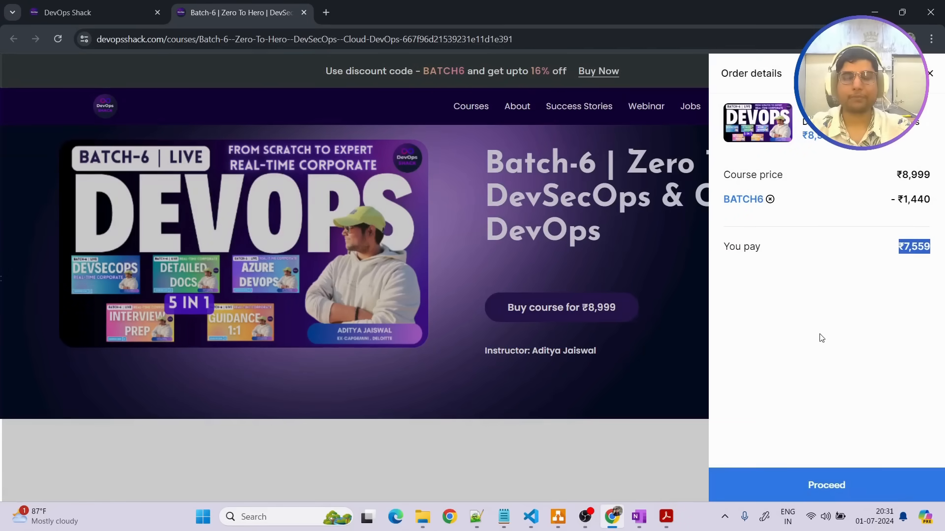
pyautogui.click(930, 73)
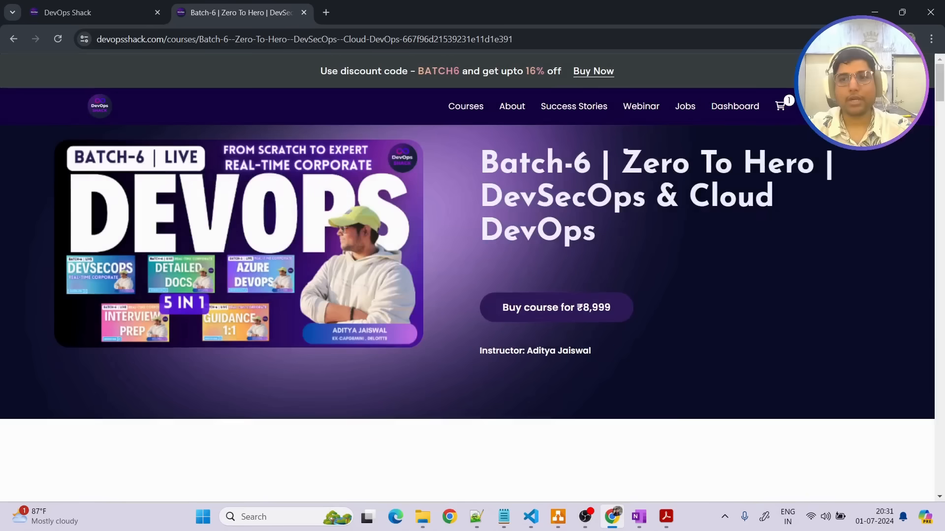
# Scroll through the Batch-6 module list from Course Intro to Module-14 Troubleshooting and back.
pyautogui.scroll(-3)
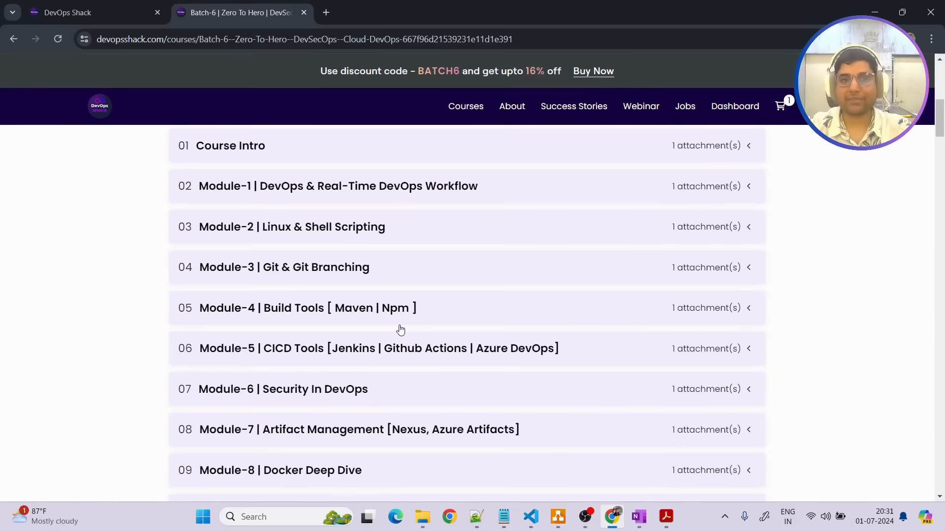
pyautogui.moveTo(258, 341)
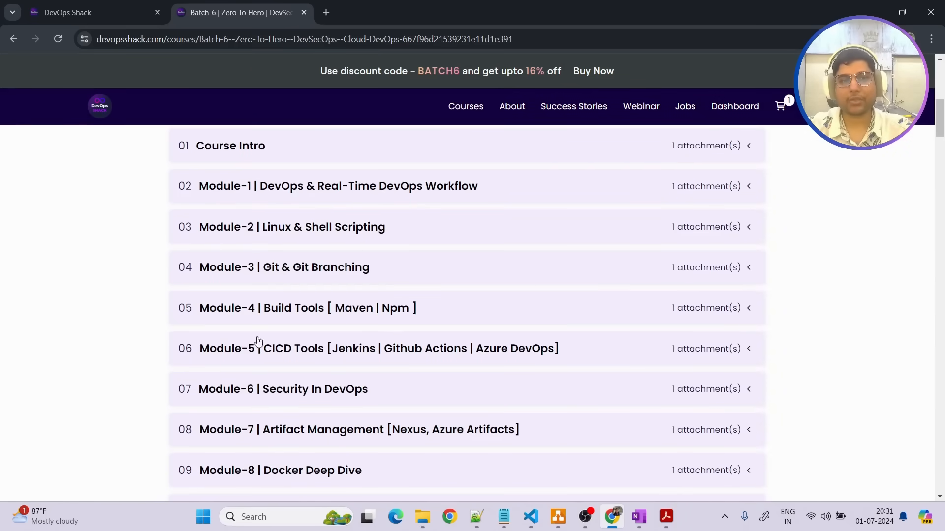
pyautogui.scroll(-3)
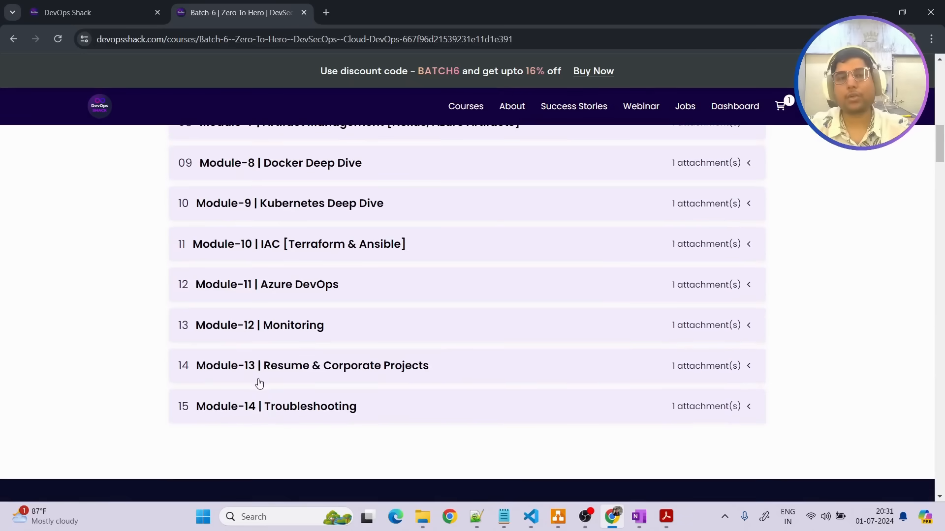
pyautogui.scroll(3)
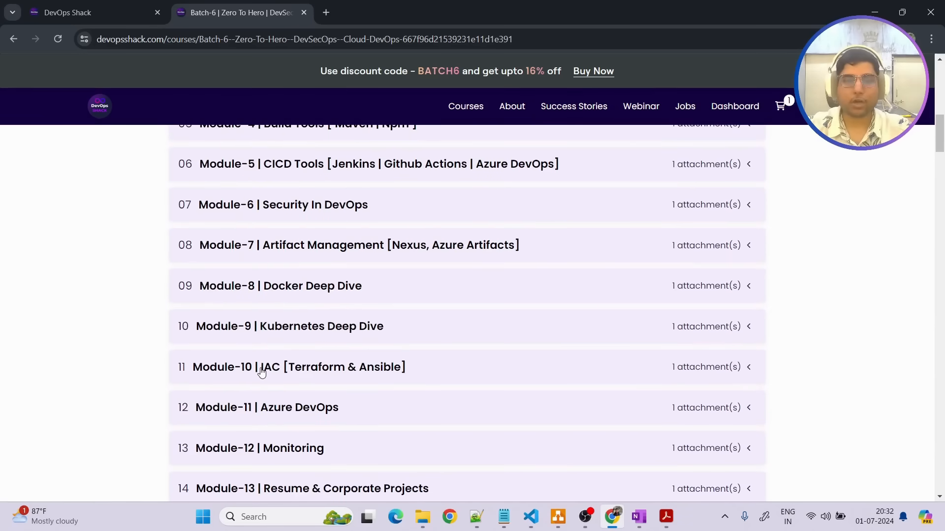
pyautogui.scroll(3)
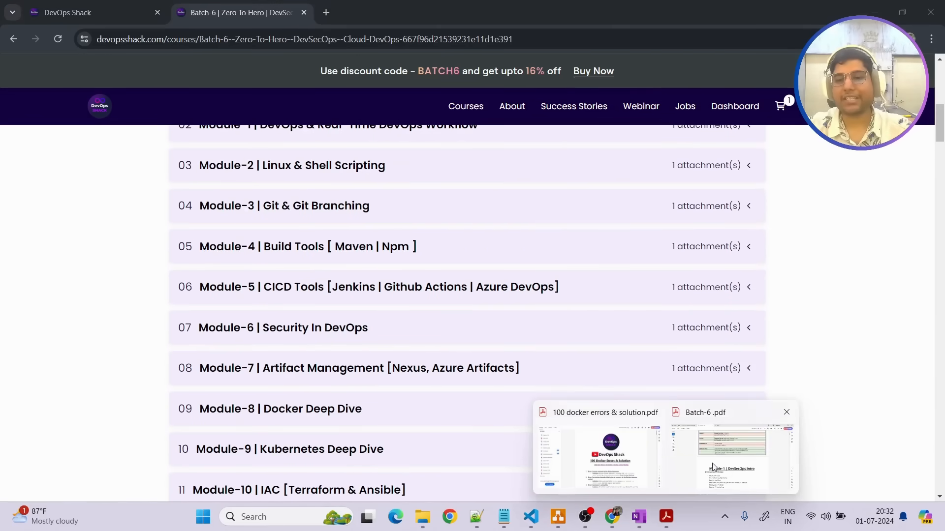
# Open the Batch-6 syllabus PDF and scroll to the CI/CD Tools module title, highlighting it.
pyautogui.click(729, 454)
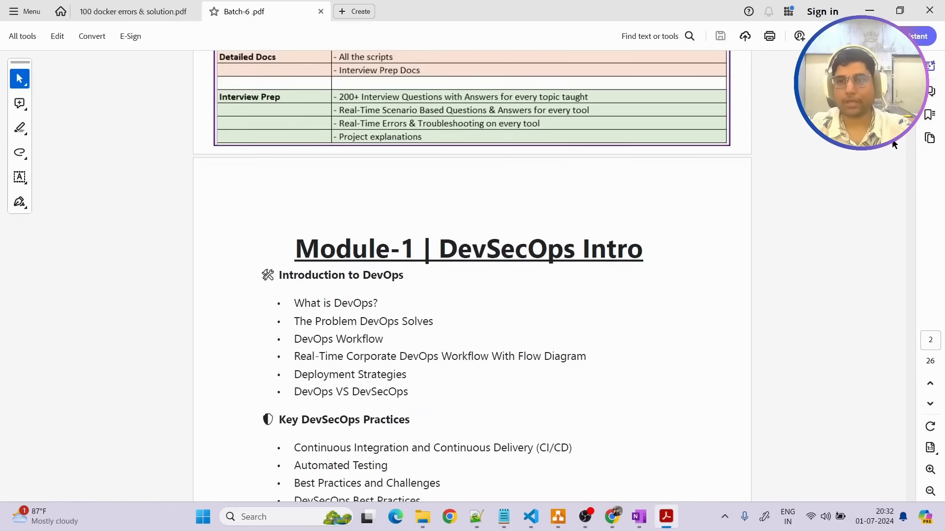
pyautogui.scroll(-3)
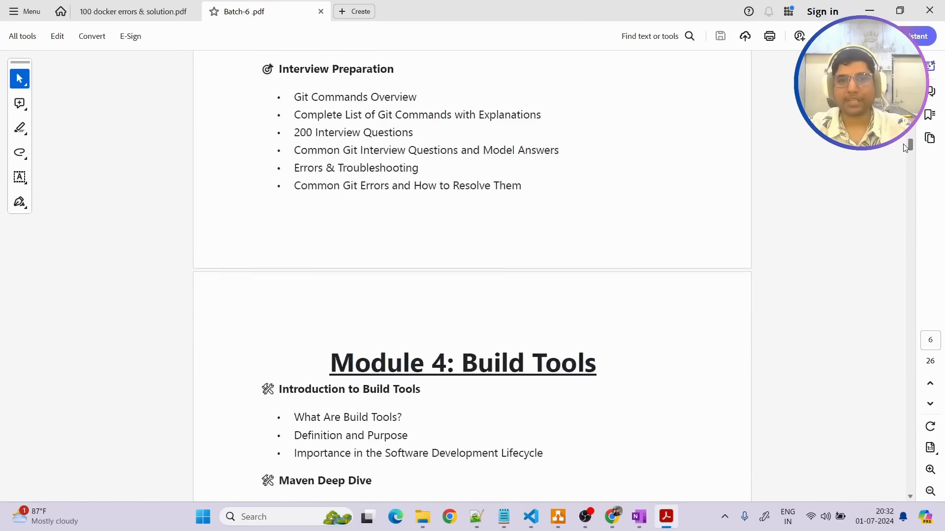
pyautogui.scroll(-3)
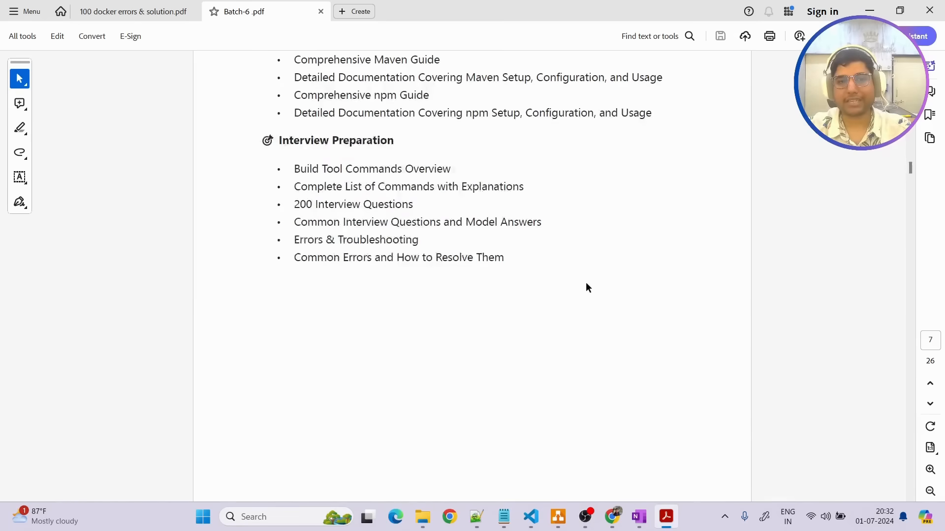
pyautogui.scroll(-3)
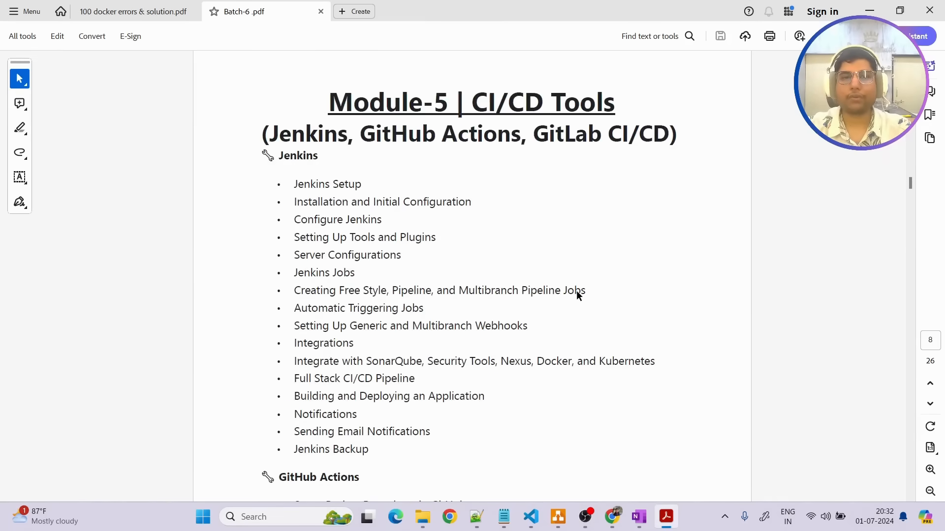
pyautogui.moveTo(425, 223)
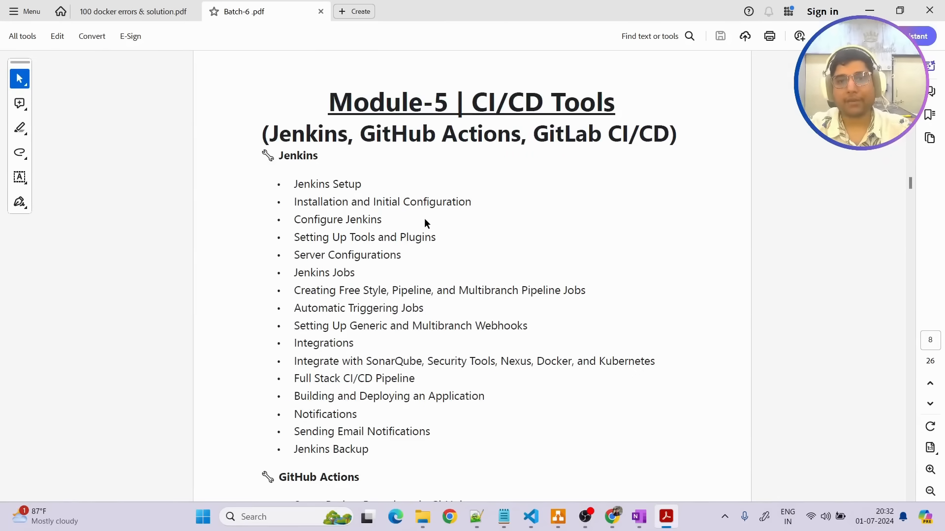
pyautogui.moveTo(409, 113)
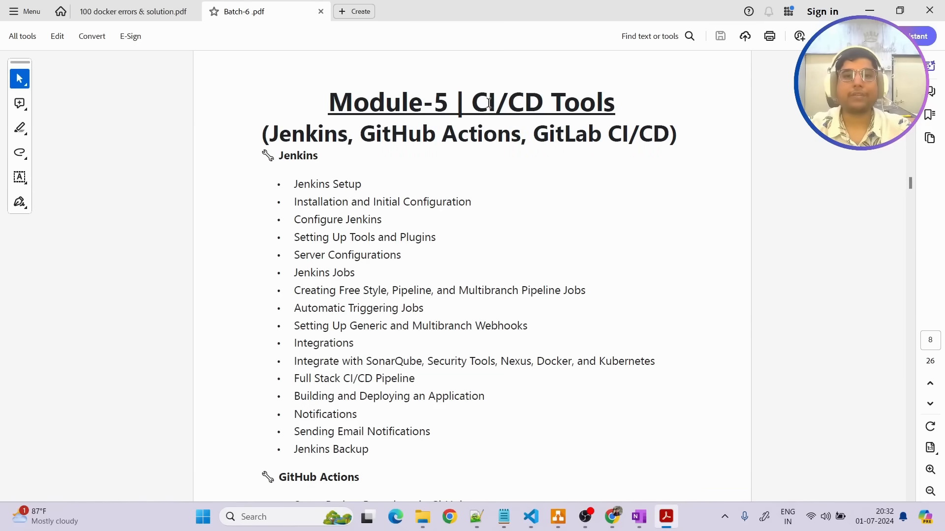
pyautogui.doubleClick(542, 101)
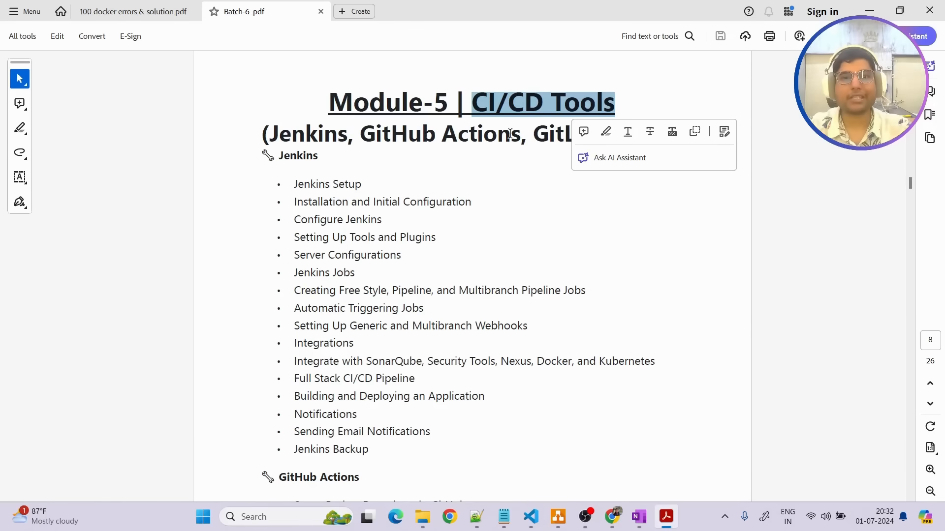
pyautogui.moveTo(529, 175)
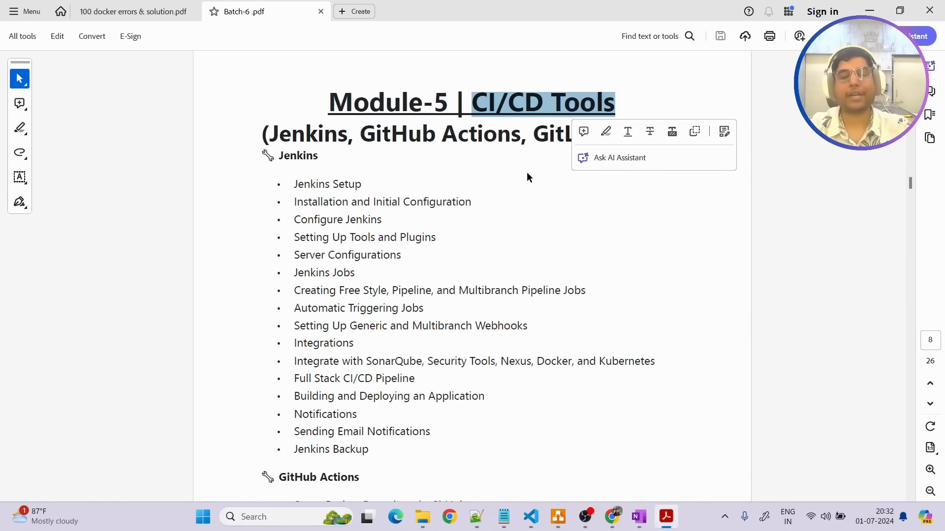
pyautogui.moveTo(570, 187)
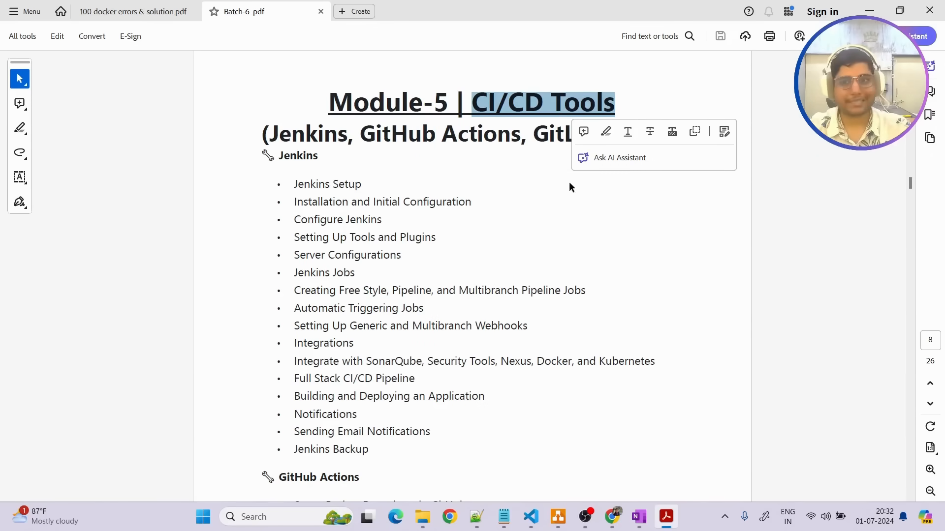
# Scroll on to Module-9 Docker, covering networking, volumes, projects and interview preparation.
pyautogui.scroll(-3)
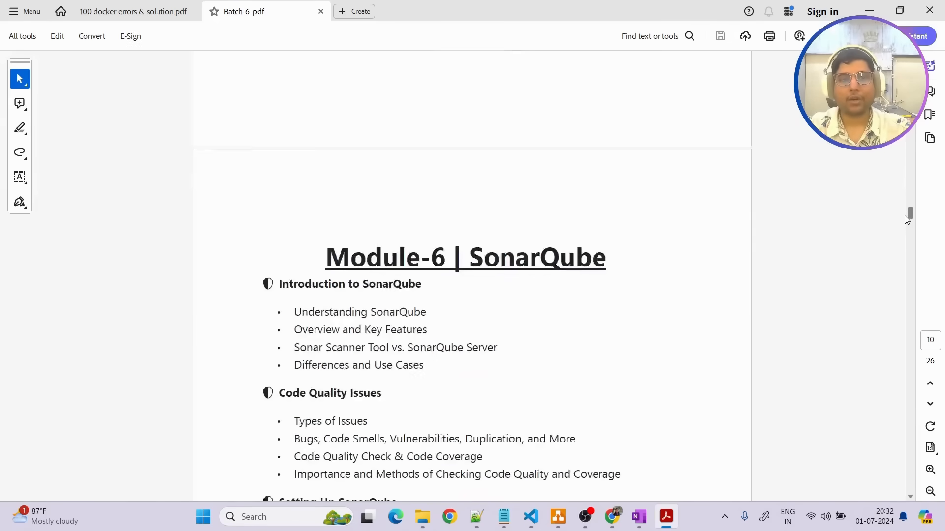
pyautogui.scroll(-3)
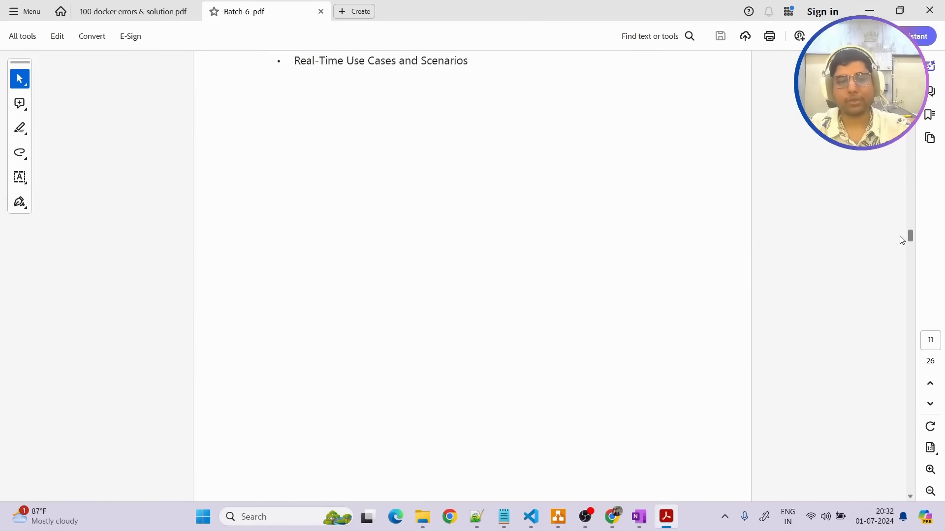
pyautogui.scroll(-3)
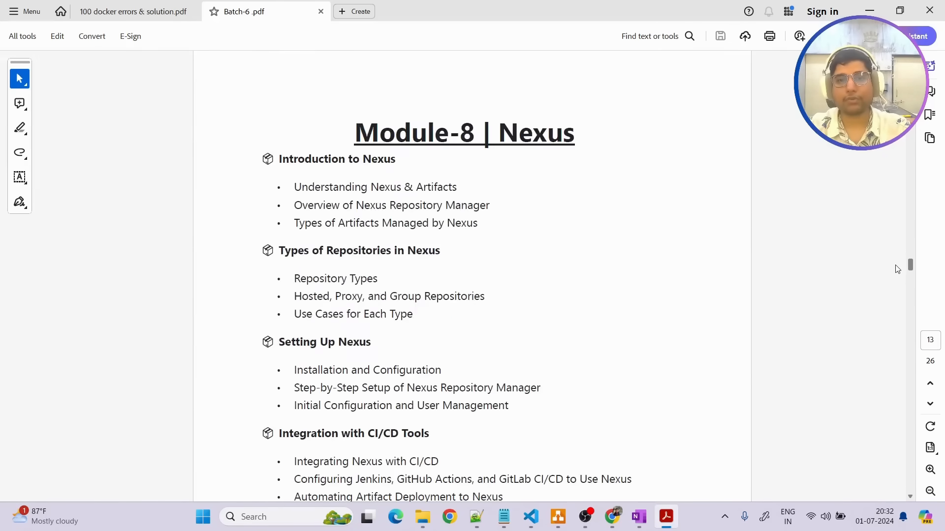
pyautogui.scroll(-3)
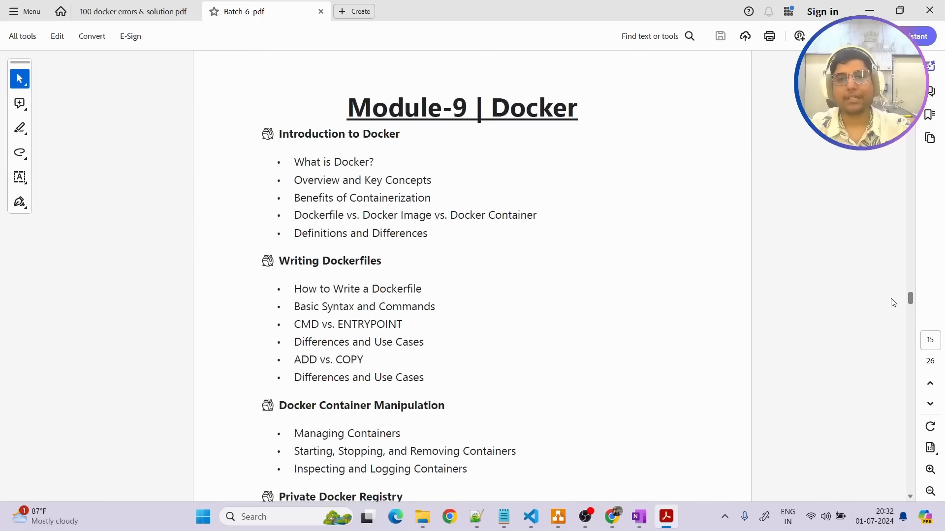
pyautogui.scroll(-3)
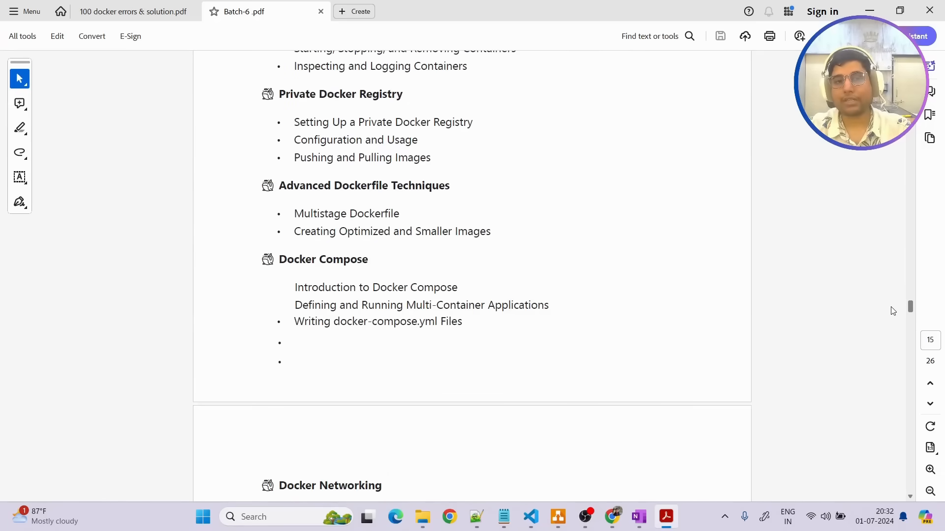
pyautogui.scroll(3)
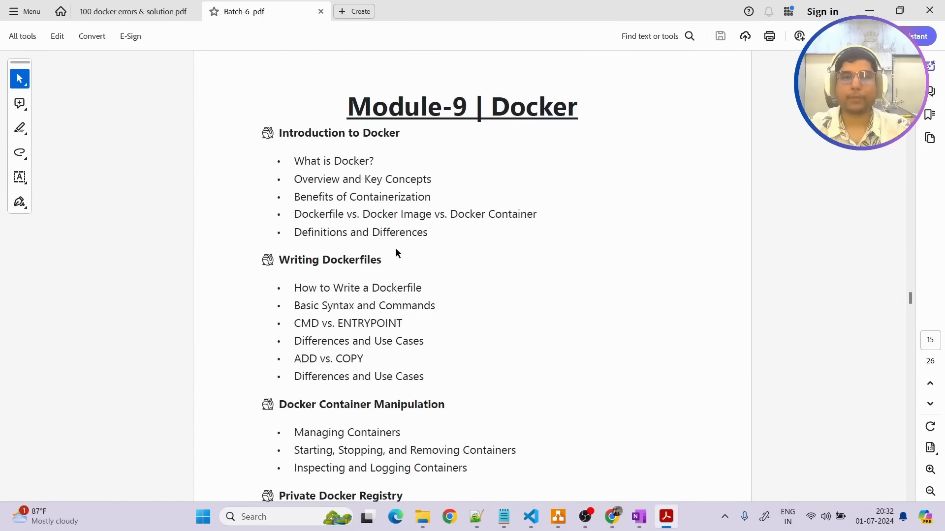
pyautogui.scroll(-3)
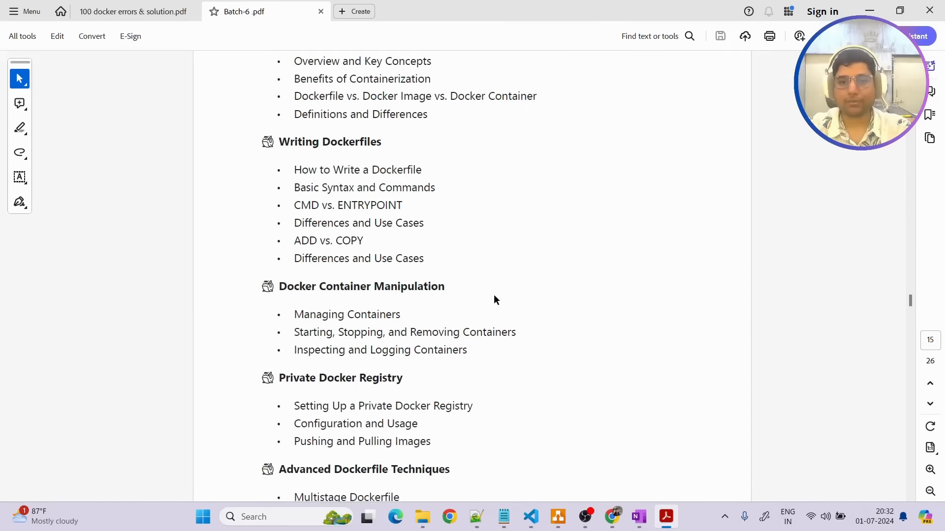
pyautogui.scroll(-3)
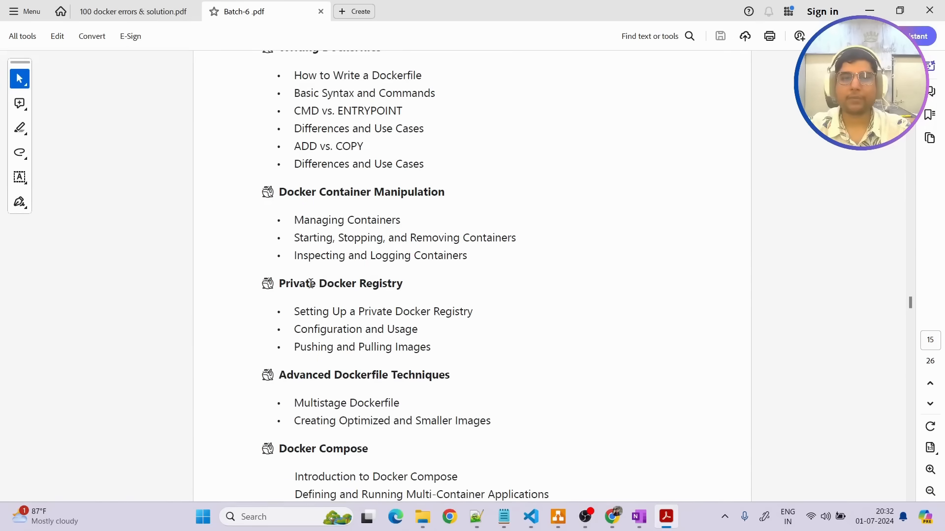
pyautogui.moveTo(464, 289)
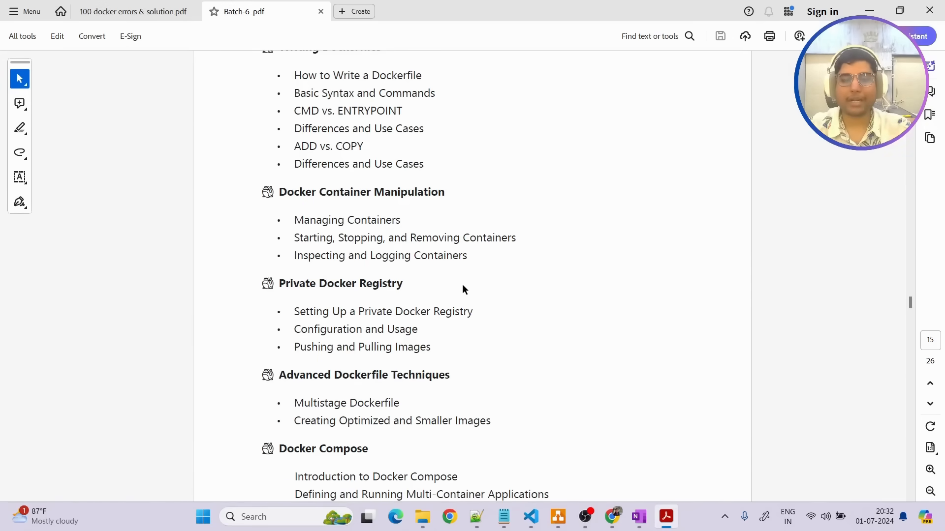
pyautogui.scroll(-3)
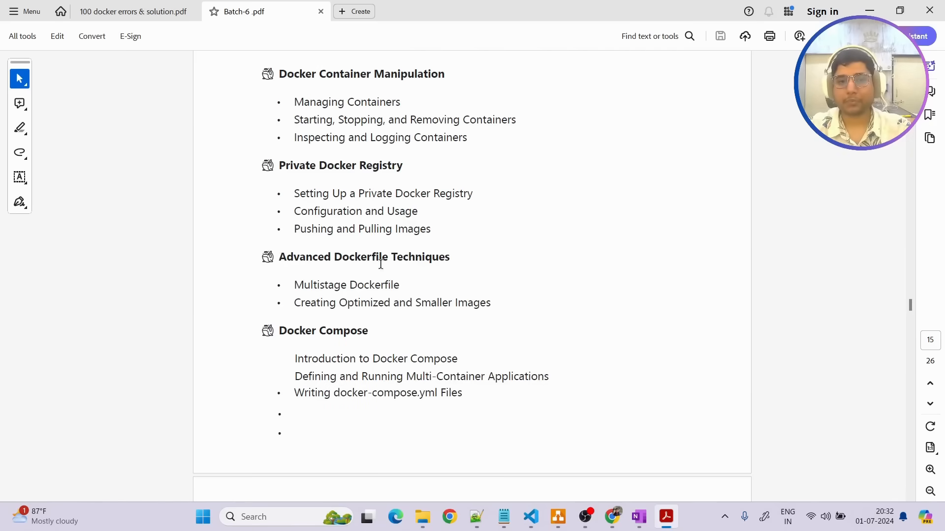
pyautogui.scroll(-3)
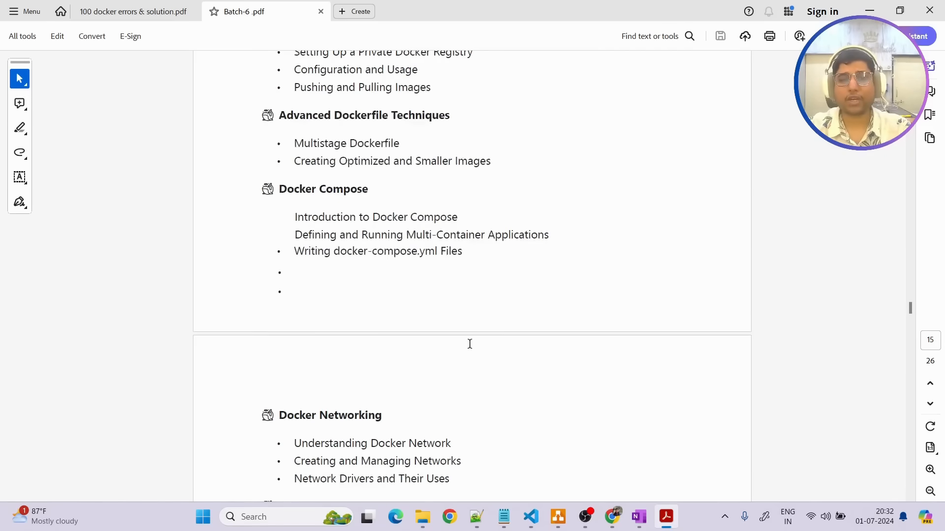
pyautogui.scroll(-3)
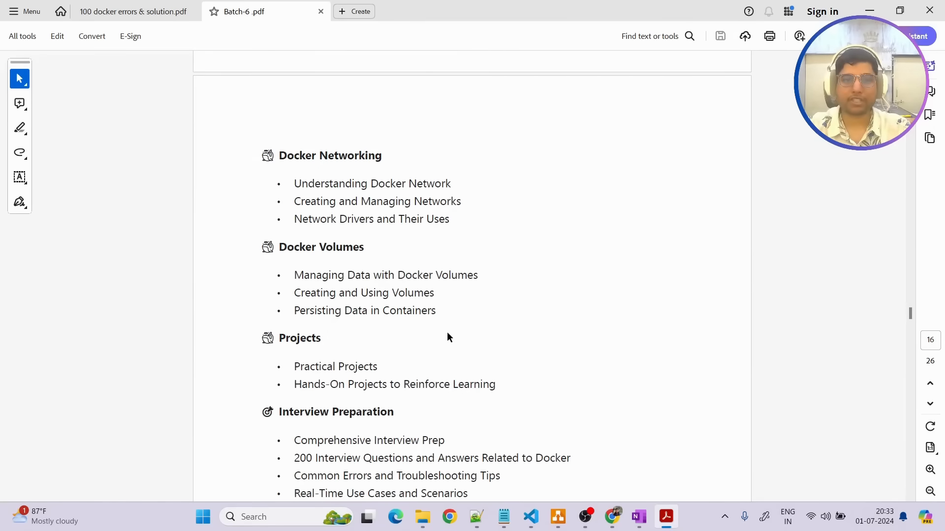
pyautogui.moveTo(873, 335)
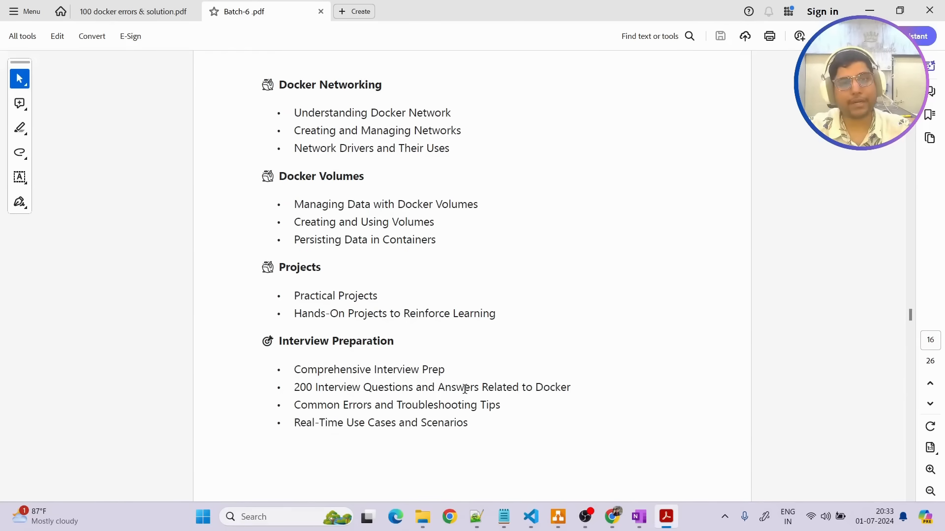
pyautogui.moveTo(307, 373)
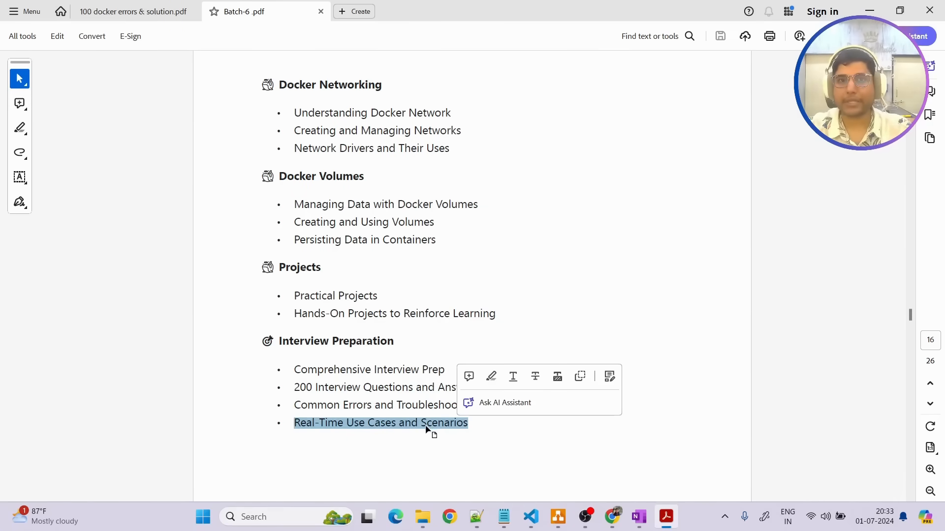
# Scroll down through the Module-10 Kubernetes pages of the syllabus PDF.
pyautogui.scroll(-3)
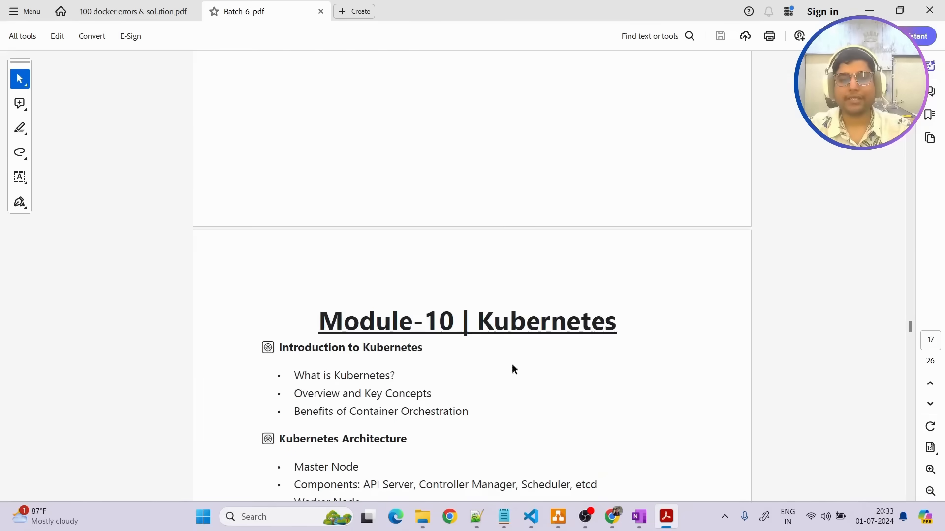
pyautogui.scroll(-3)
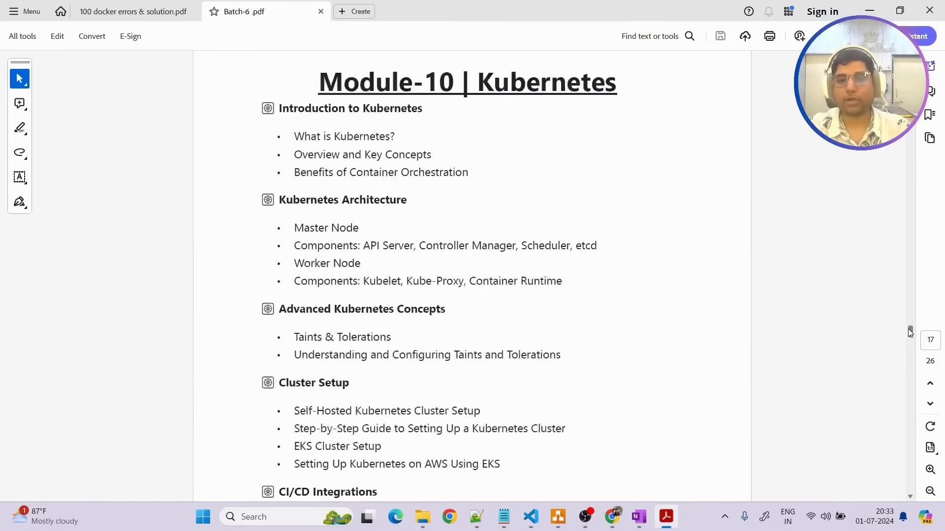
pyautogui.scroll(-3)
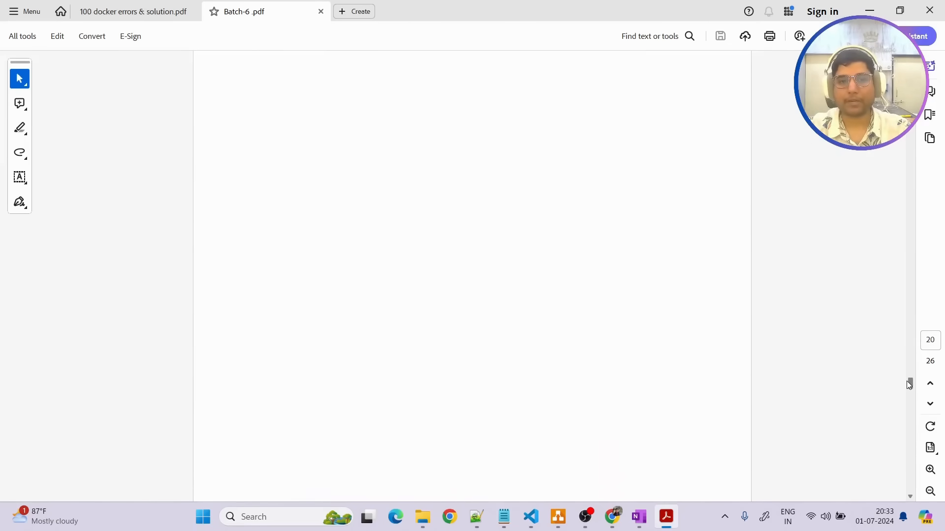
pyautogui.scroll(-3)
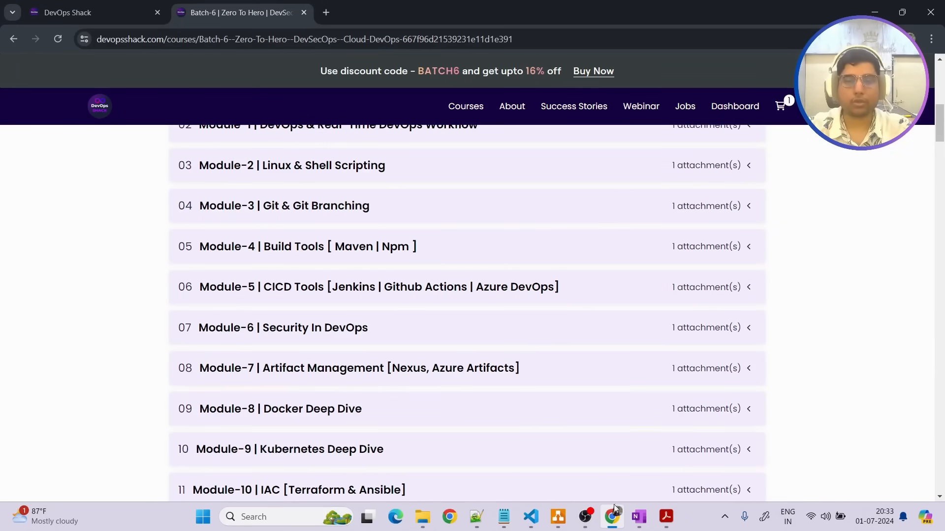
# Switch from the course page to a blank Whiteboard canvas for drawing.
pyautogui.click(636, 517)
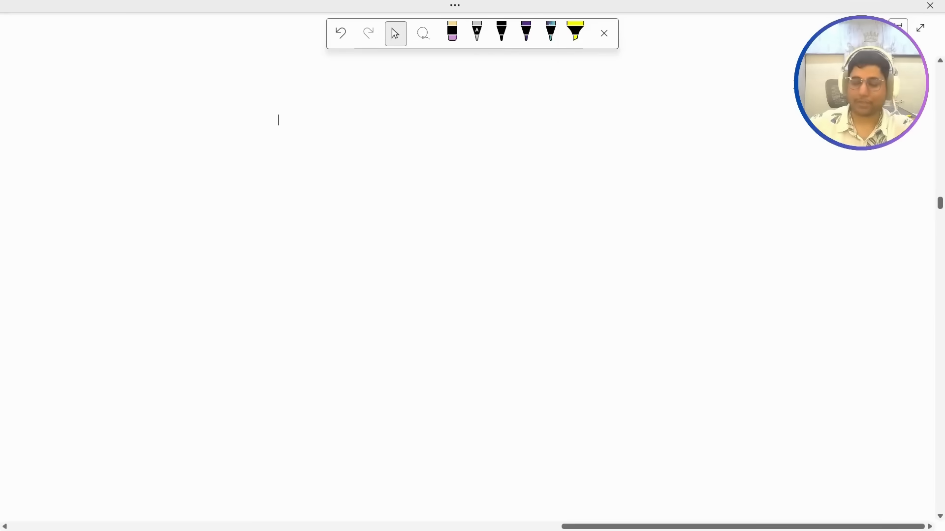
# Handwrite the heading 'Scenario' in purple ink near the top left of the board.
pyautogui.click(524, 32)
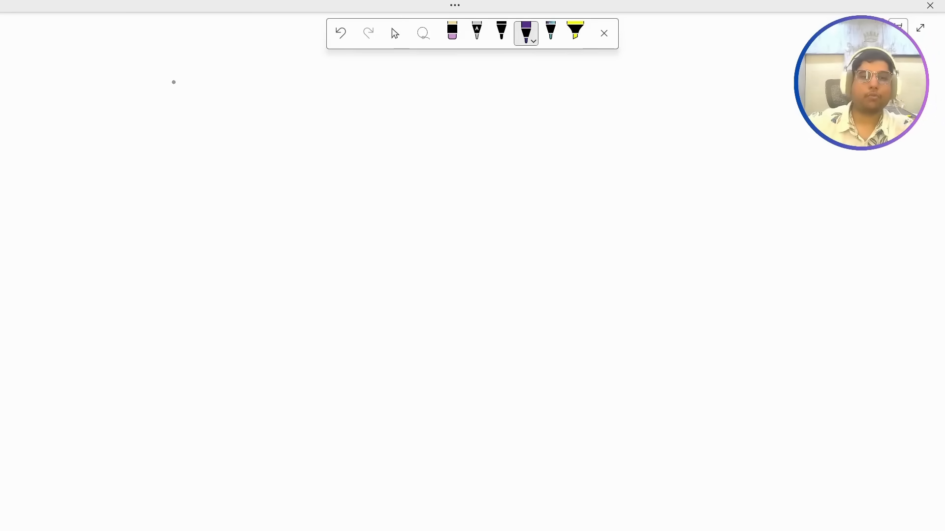
pyautogui.moveTo(175, 108); pyautogui.dragTo(165, 133)
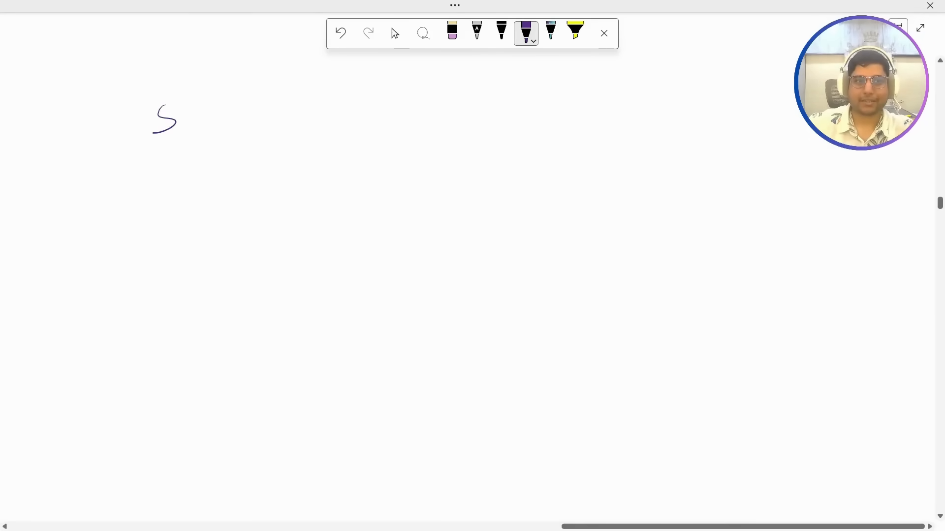
pyautogui.moveTo(176, 117); pyautogui.dragTo(244, 117)
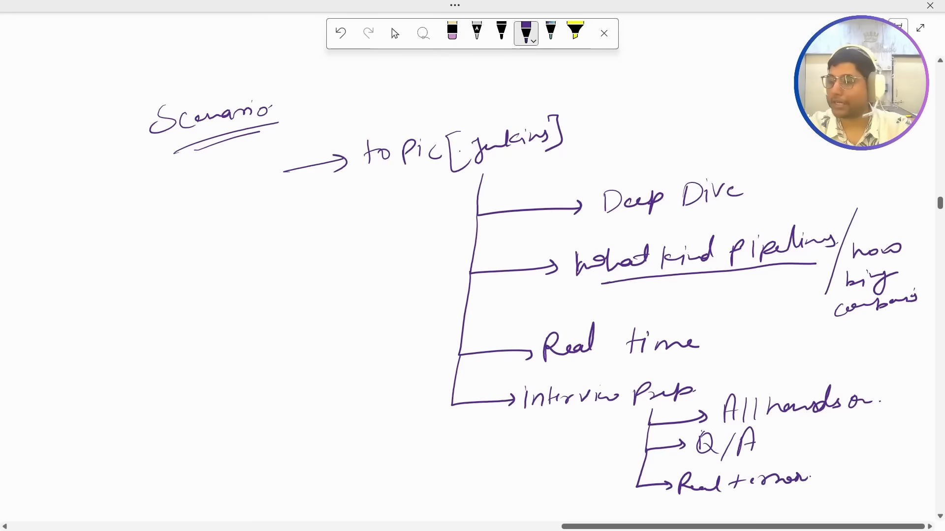
# Switch to the select tool to move the board, then resume purple inking on the Scenario diagram.
pyautogui.click(394, 33)
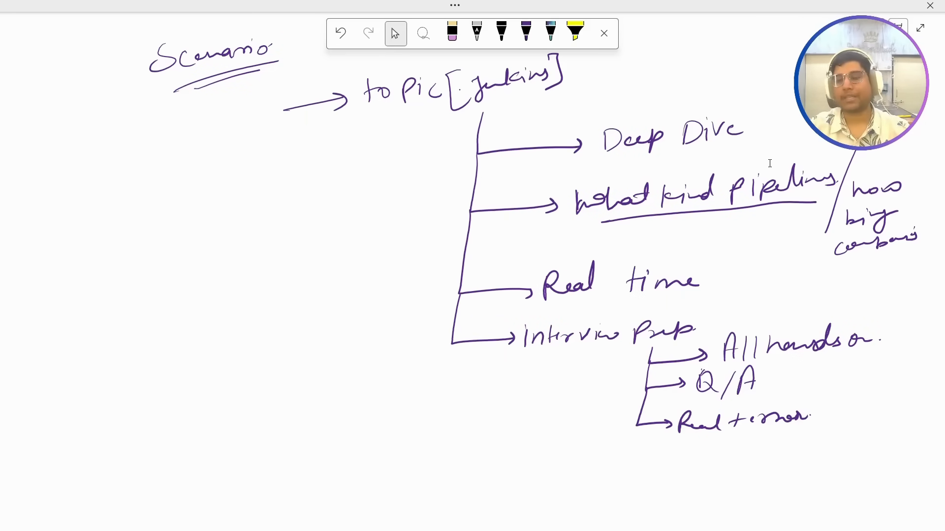
pyautogui.click(526, 32)
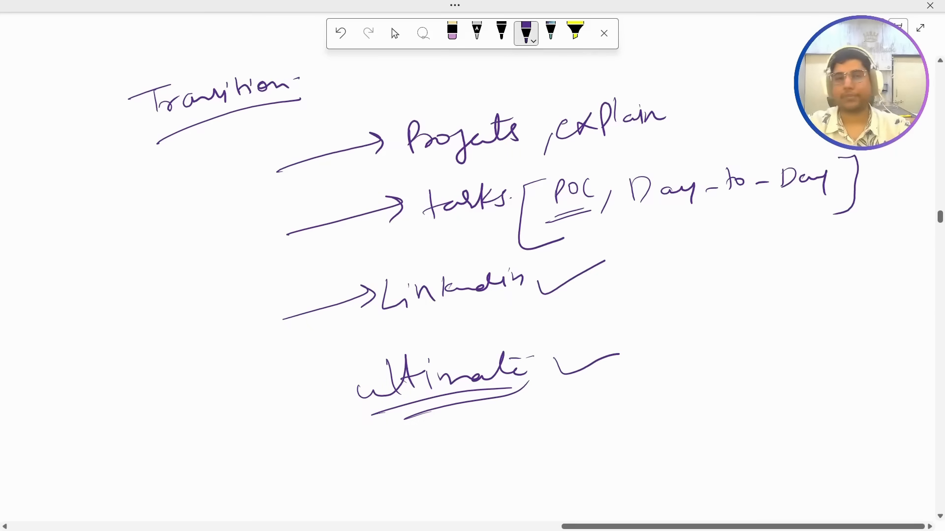
# Stop inking and exit full-screen view to show the Transition page in the OneNote notebook window.
pyautogui.click(394, 33)
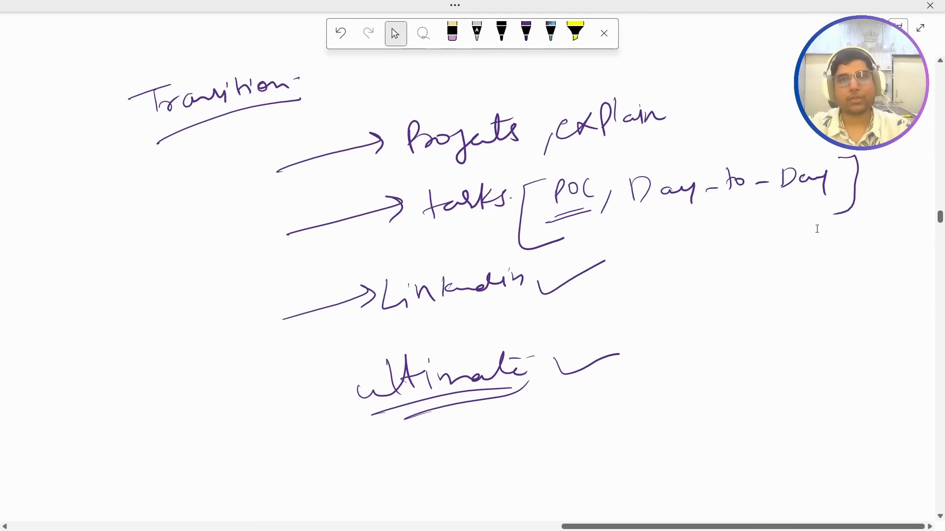
pyautogui.click(603, 33)
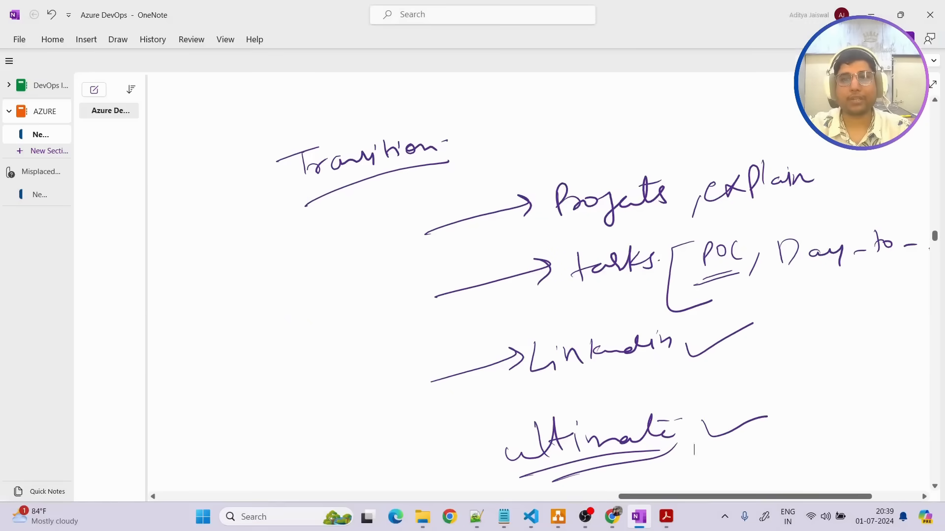